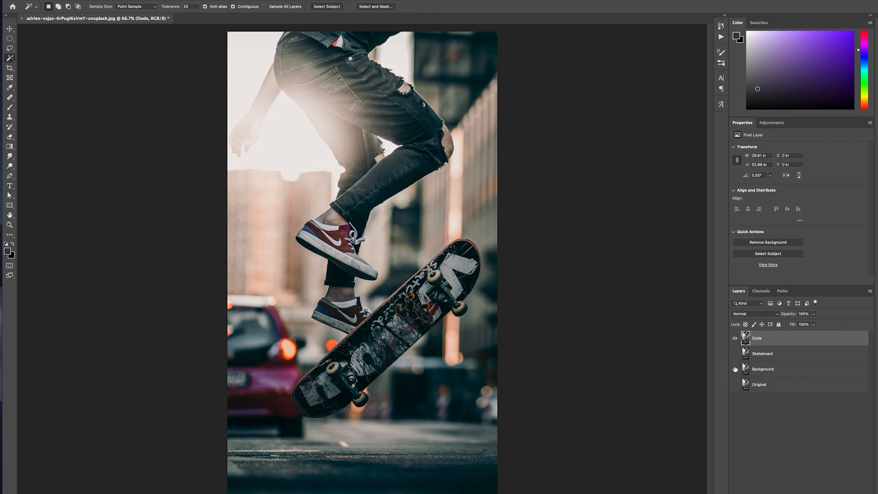
Mask the Dude layer to the lassoed skater, leaving legs and board on transparency
left_click(768, 253)
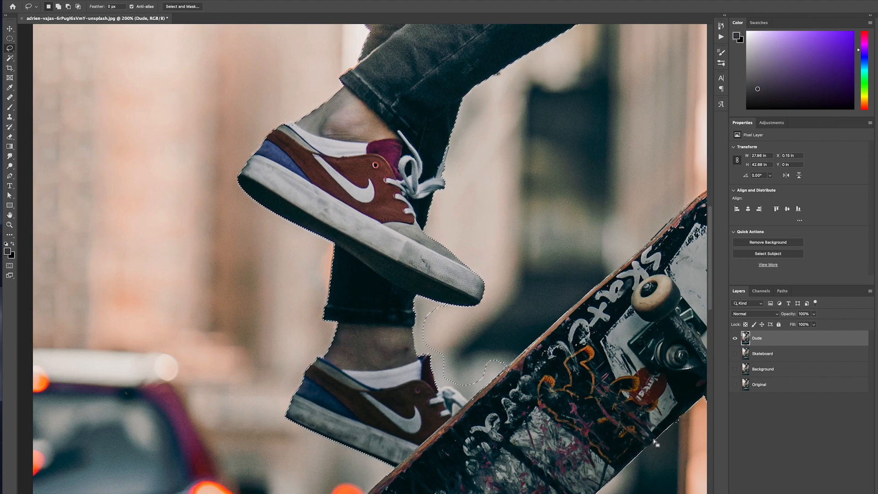
left_click(769, 242)
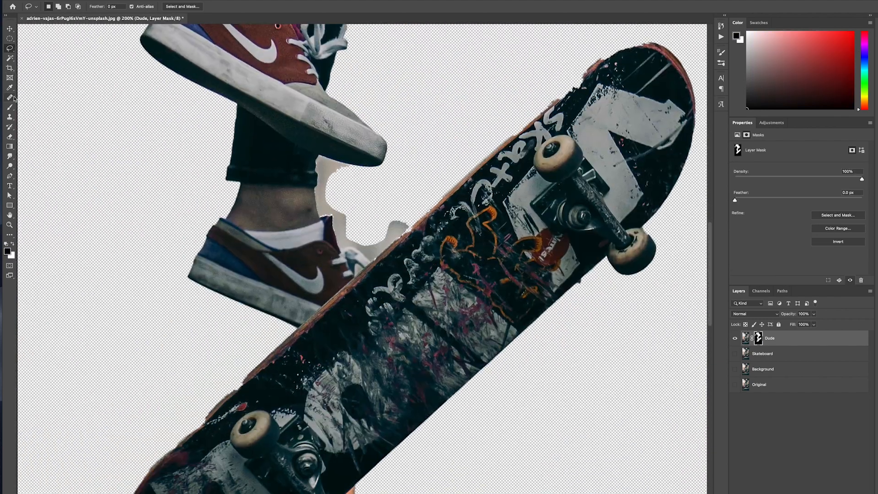
Brush away leftover background fringe on the Dude layer mask
left_click(10, 98)
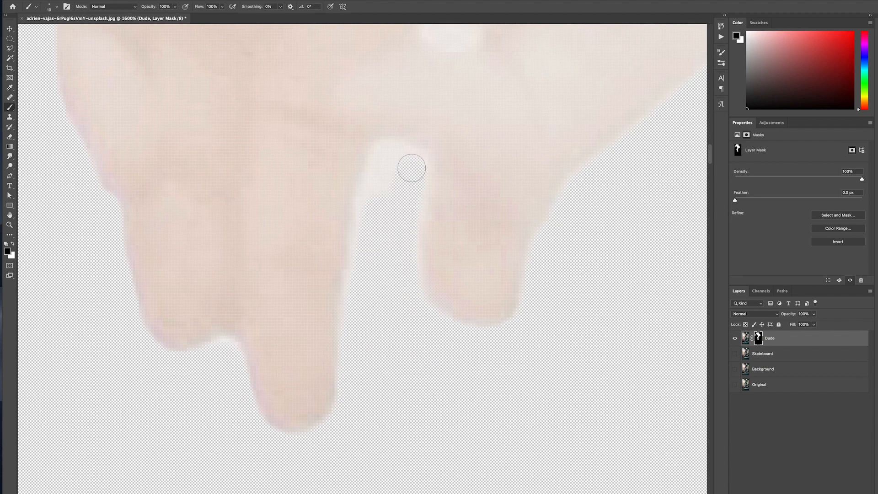
left_click(763, 354)
type("Skateboa")
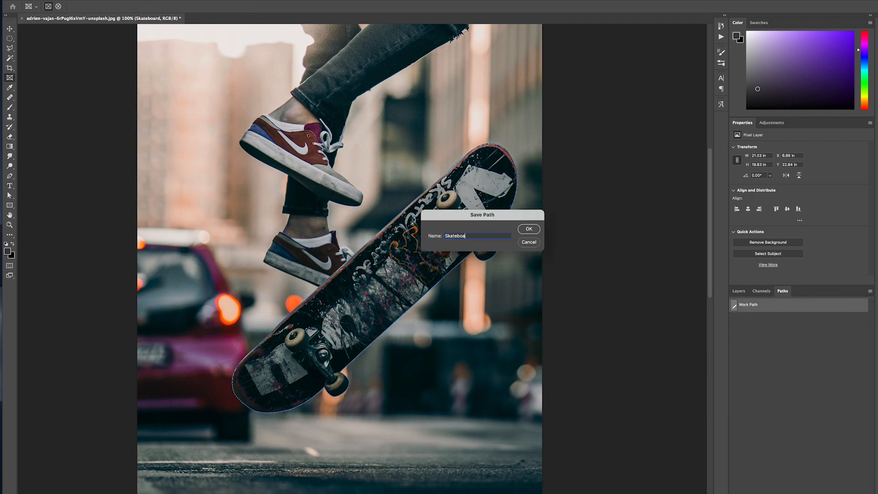
Save the Skateboard path, mask the Skateboard layer, and expand the selection by 10 px
left_click(529, 229)
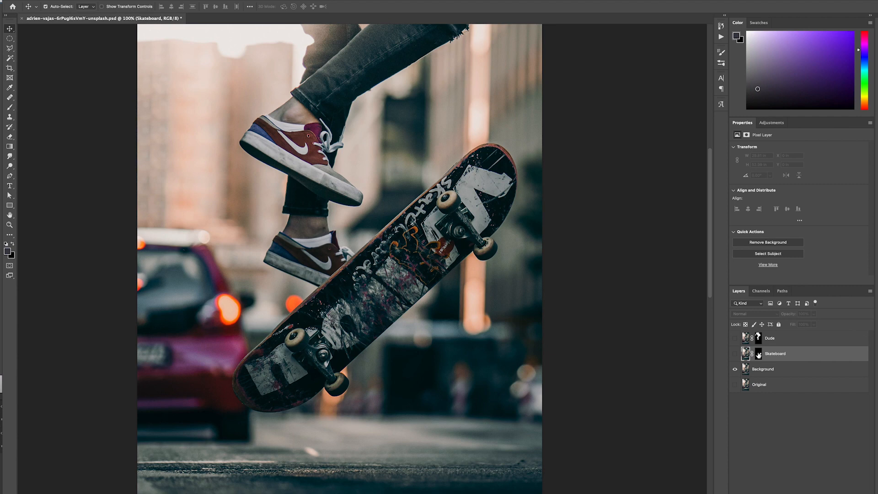
left_click(763, 369)
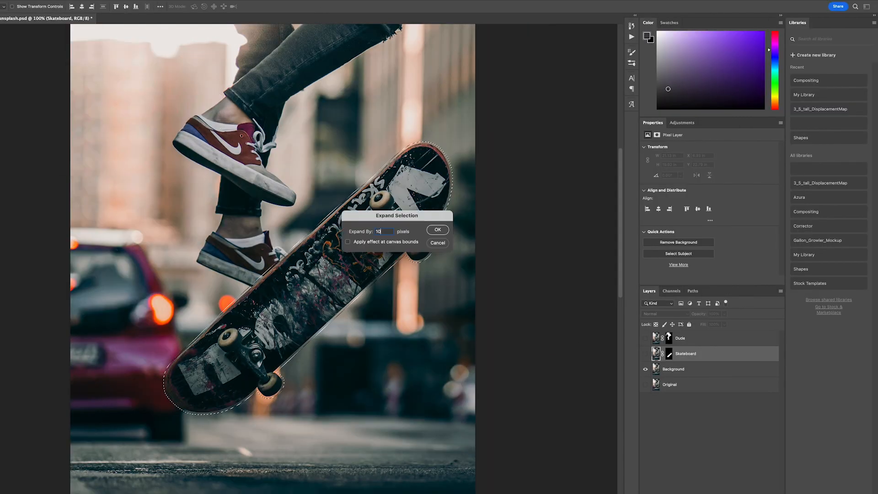
left_click(438, 230)
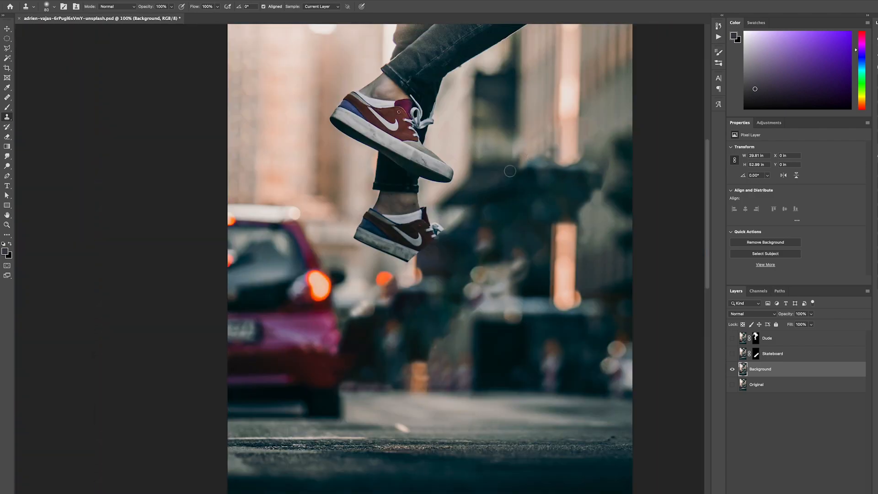
Clone out the board, rotate the new foot layer, and mask the shoe from Dude
left_click(767, 337)
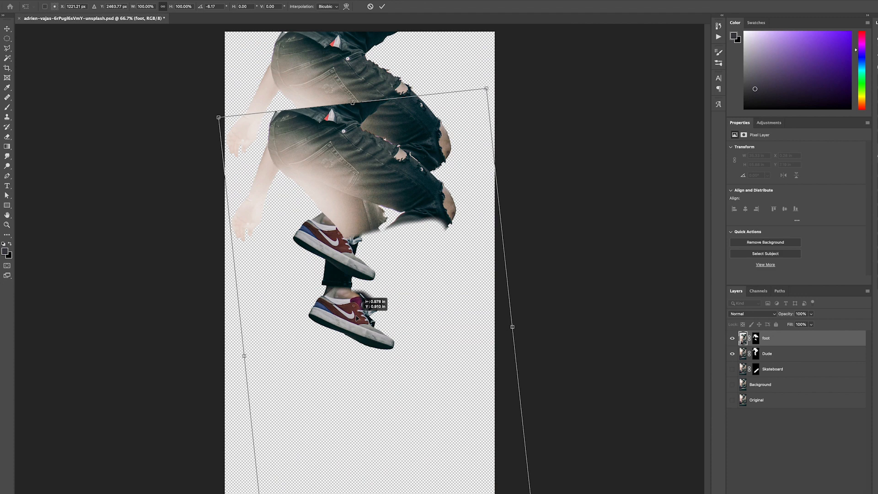
key("Return")
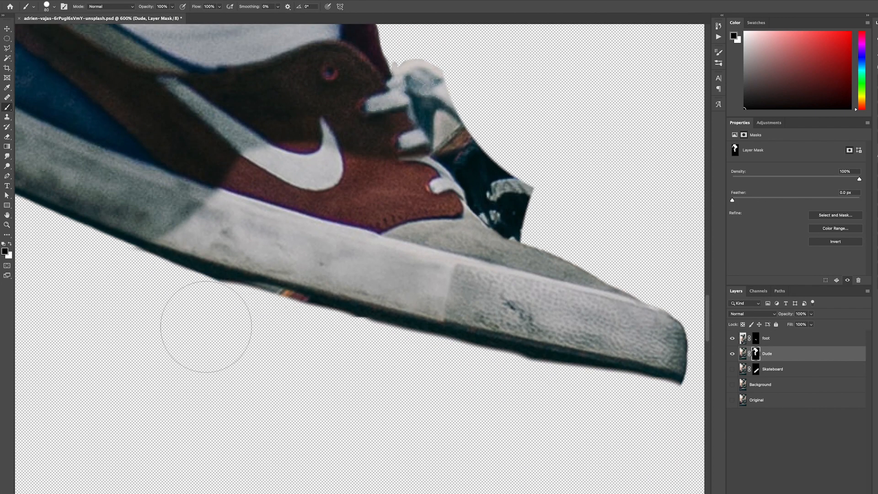
left_click(766, 338)
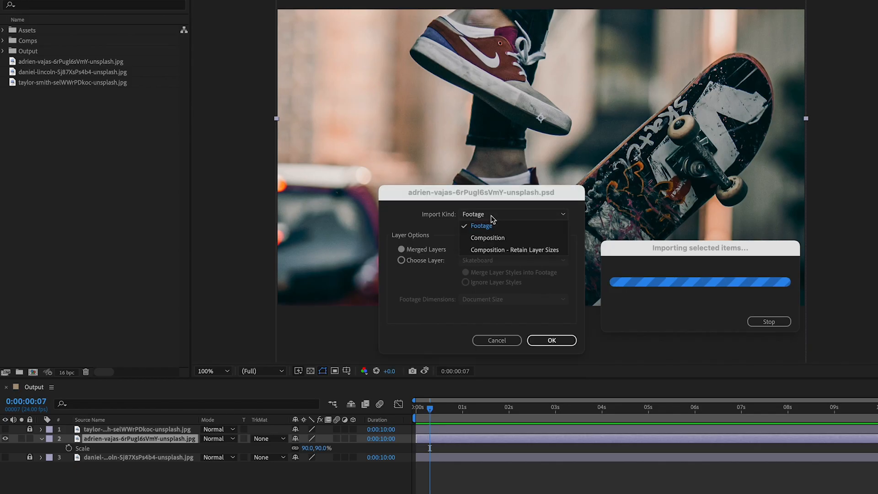
Import the PSD as a layered composition and start a new camera in Output
left_click(551, 340)
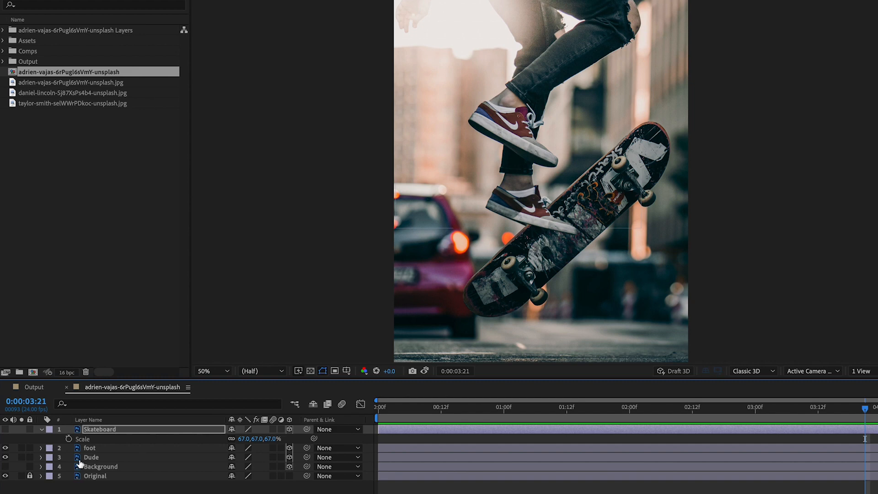
left_click(100, 466)
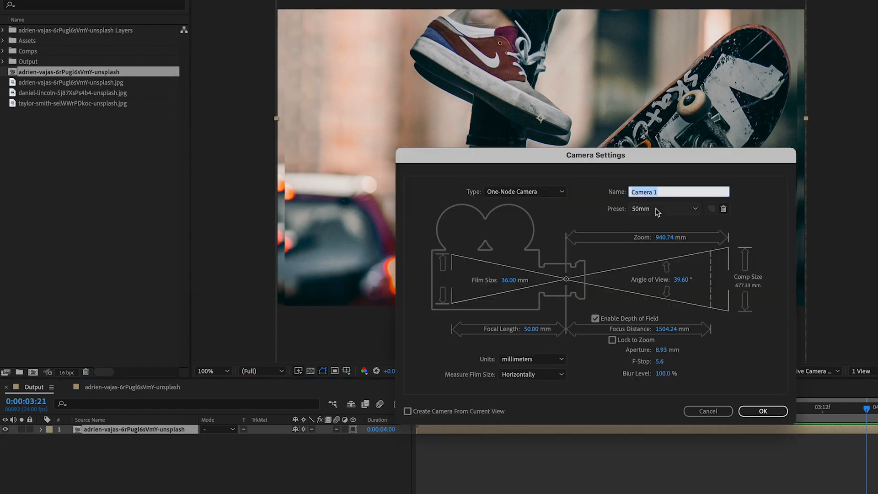
Create the 50mm depth-of-field camera and make the skateboard comp's selected layers 3D
left_click(763, 412)
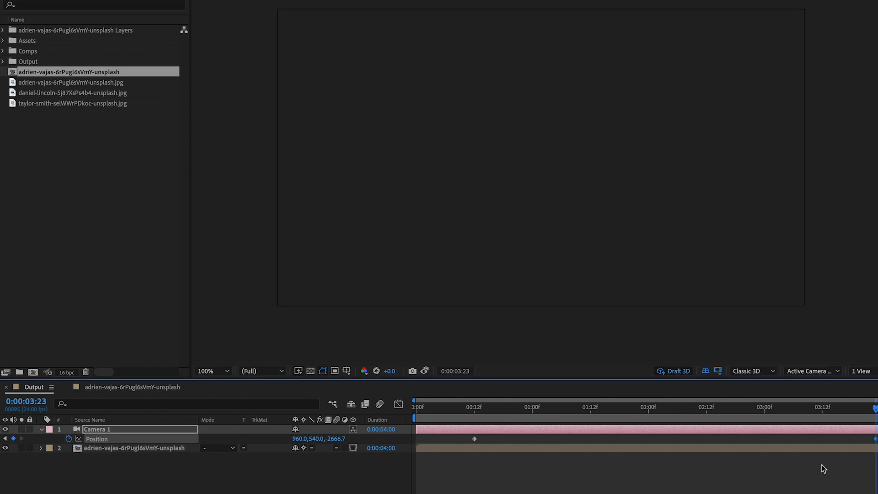
left_click(526, 406)
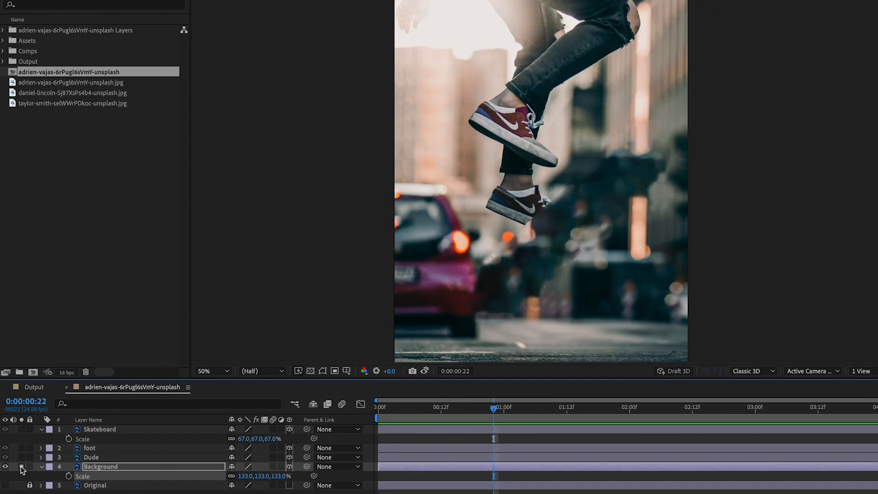
right_click(101, 467)
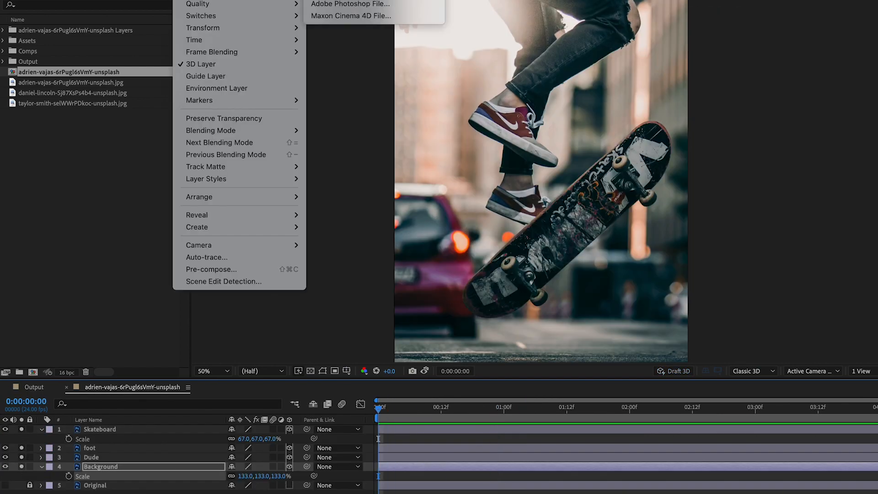
left_click(198, 245)
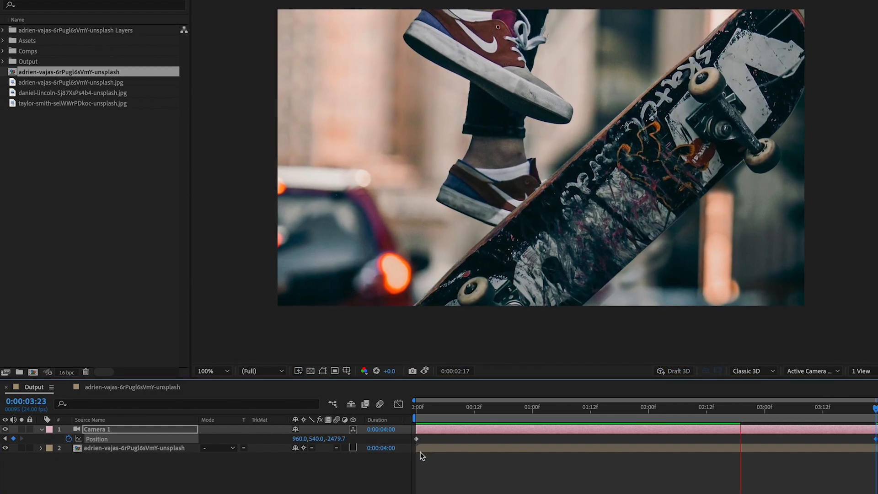
Tune Camera 1's push-in and Skateboard Z Rotation, checking the move in Output
left_click(414, 407)
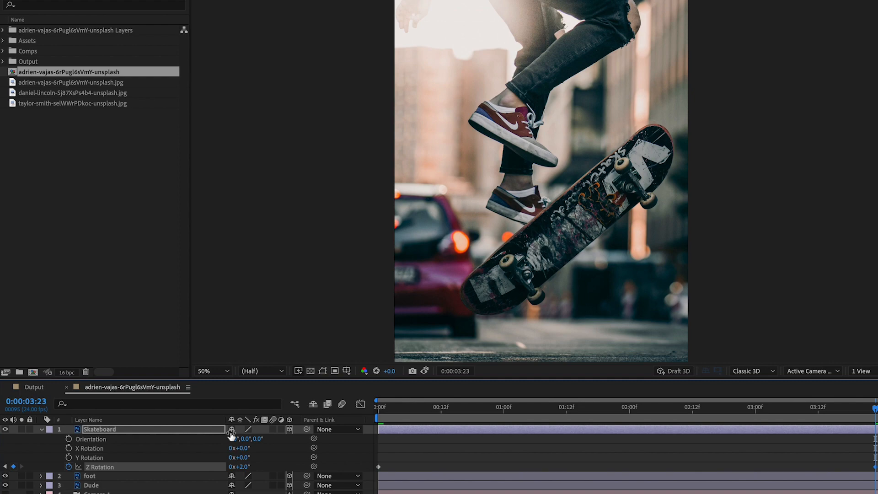
left_click(34, 387)
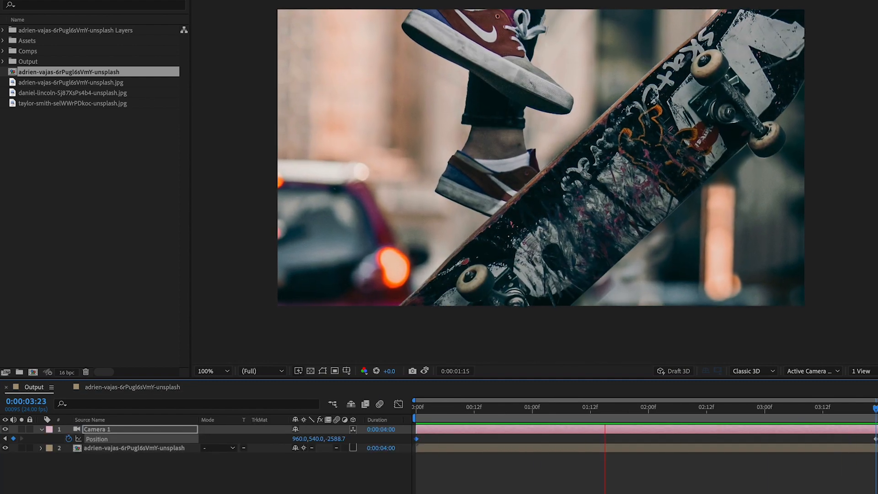
left_click(416, 406)
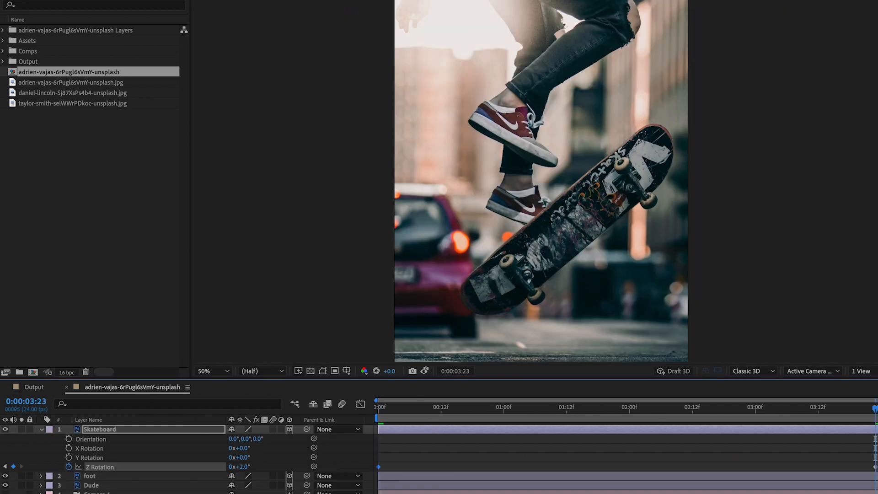
left_click(34, 387)
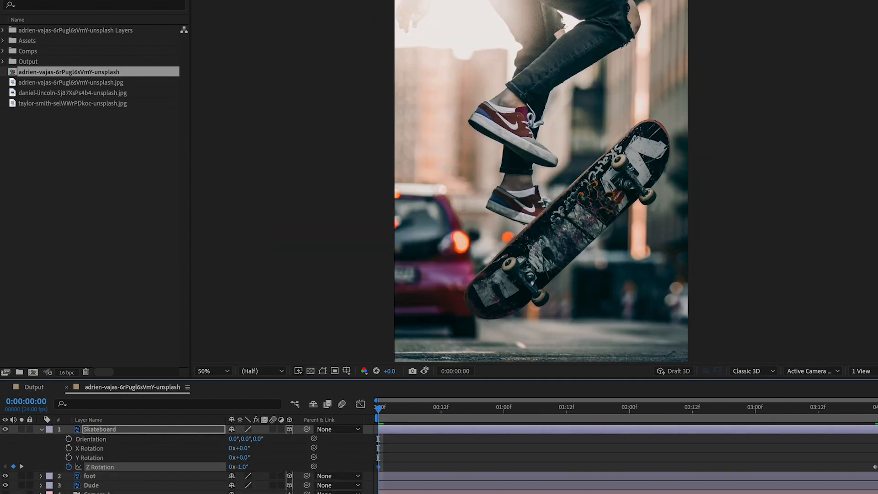
left_click(33, 387)
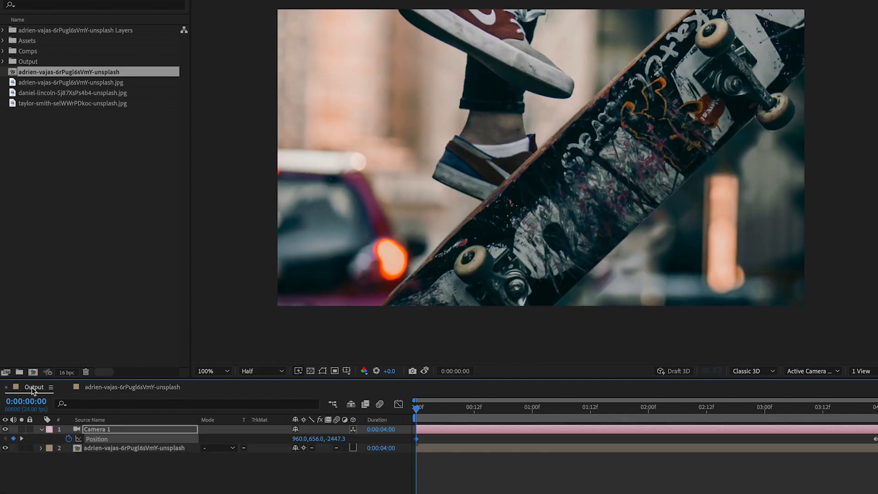
left_click(132, 387)
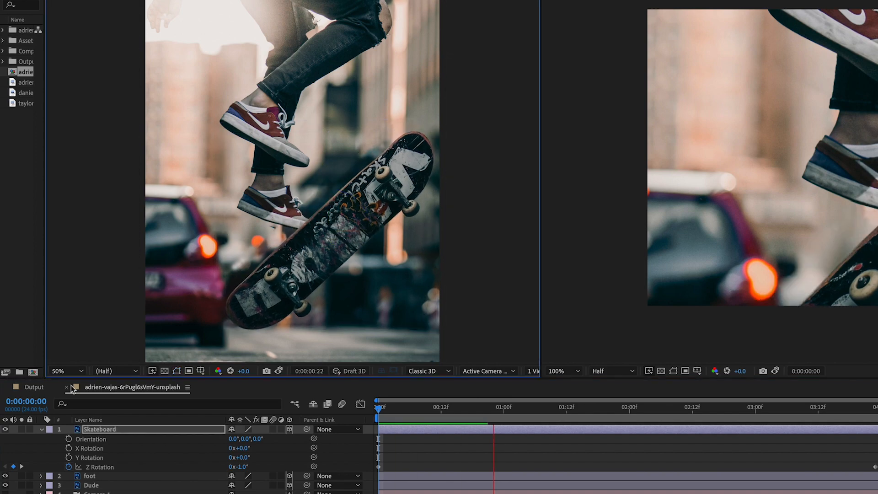
left_click(33, 388)
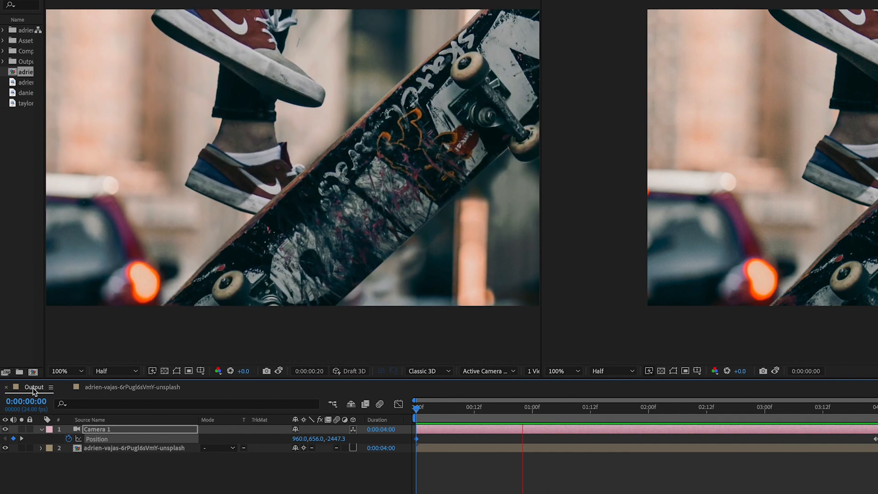
left_click(132, 387)
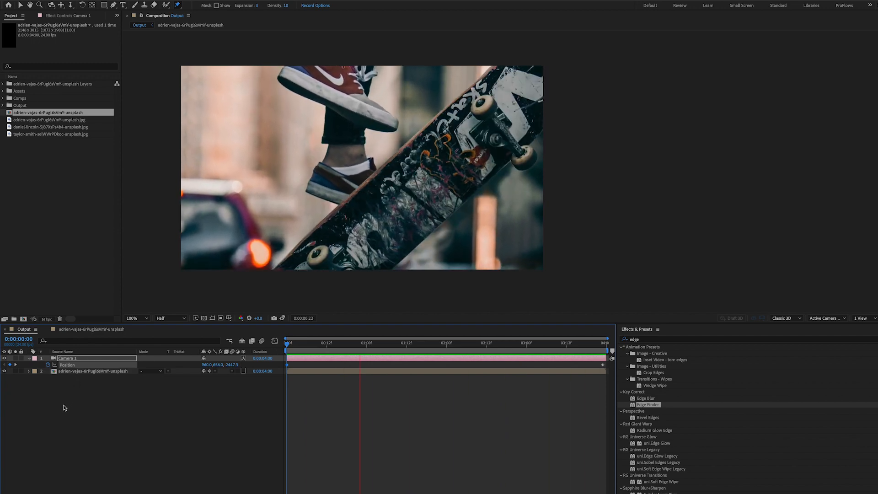
Review layer Z Rotation keyframes, adjust Dude's rotation, and check camera depth of field
left_click(28, 365)
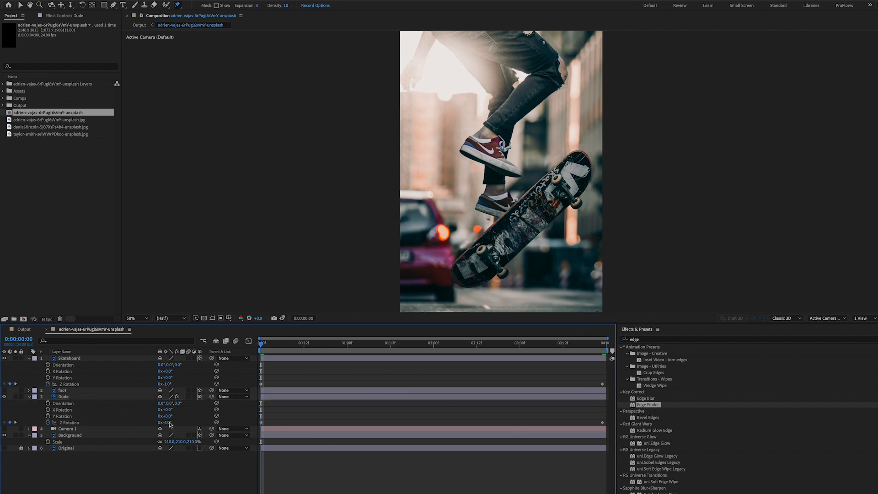
left_click(24, 329)
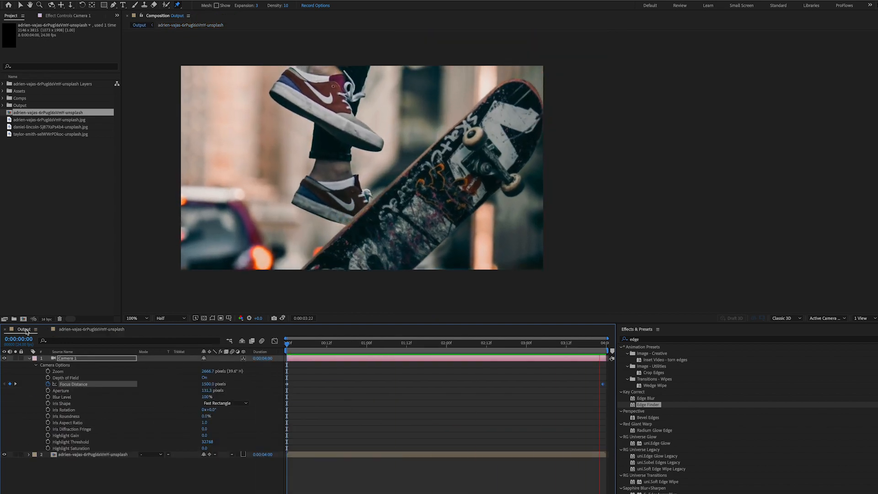
left_click(570, 343)
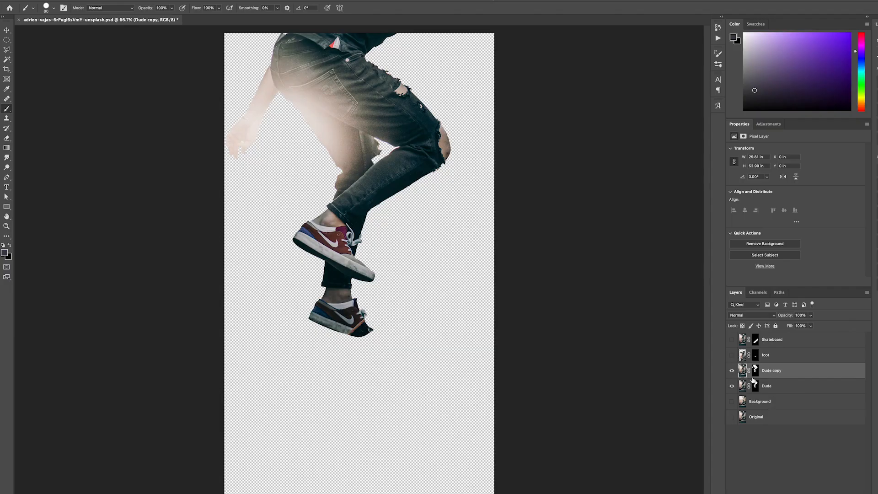
Rename the duplicated Dude layer in Photoshop for the back leg
double_click(771, 370)
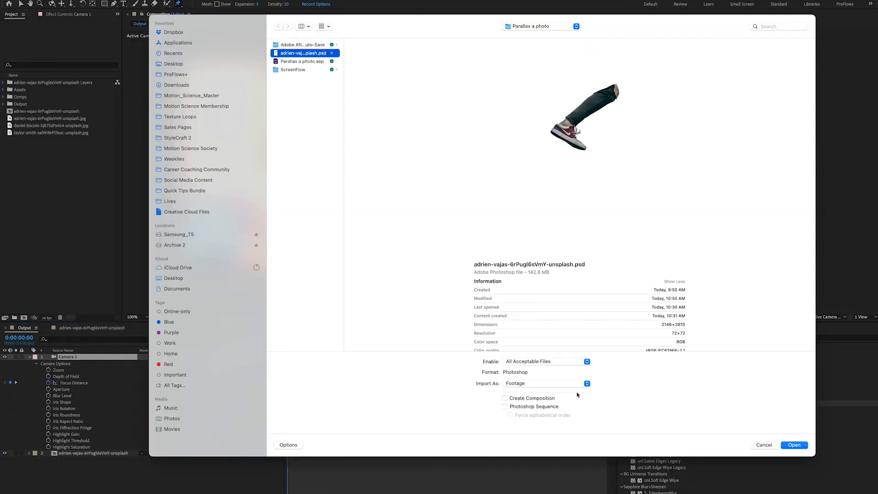
Import the updated PSD as a composition with Dude Front Leg and Dude Back Leg layers
left_click(793, 444)
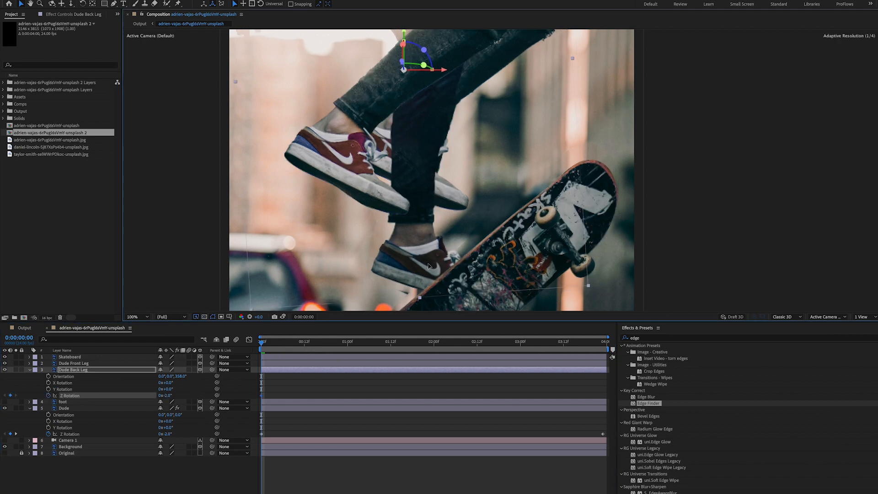
Keyframe Camera 1's Focus Distance to 2500 on the Output comp's last frame
left_click(604, 341)
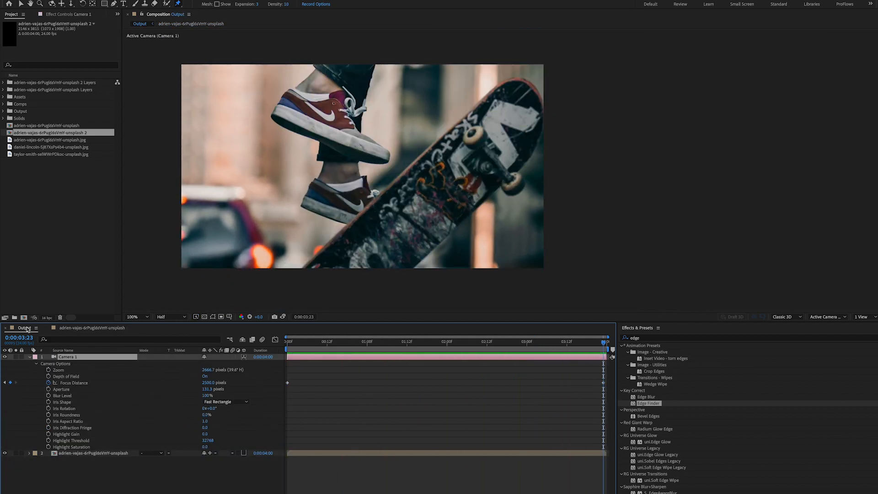
Add a black solid and an adjustment layer above Camera 1, then search Effects & Presets for 'flare'
left_click(469, 341)
type("flare")
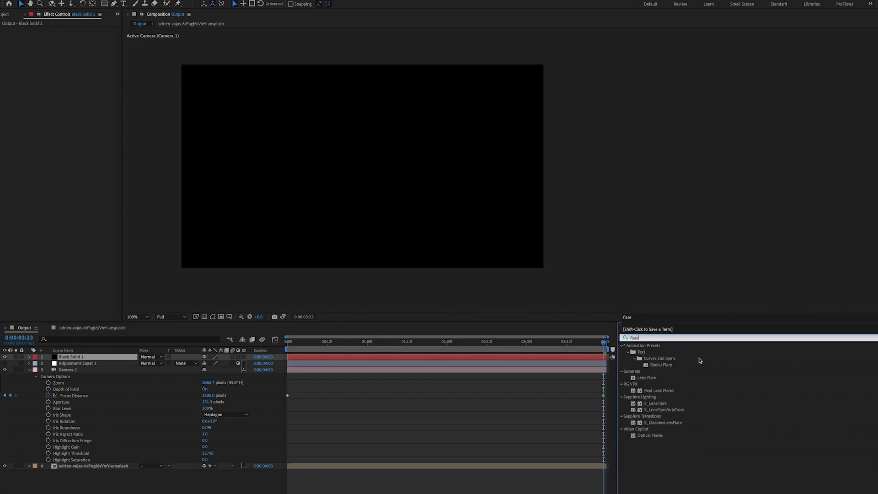
Apply an Optical Flares preset to Black Solid 1, set to Screen at scale 660
double_click(659, 390)
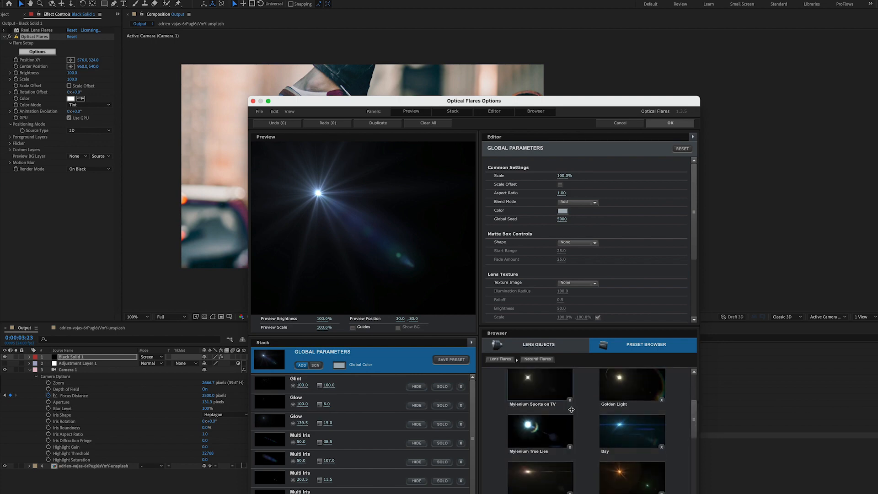
left_click(670, 123)
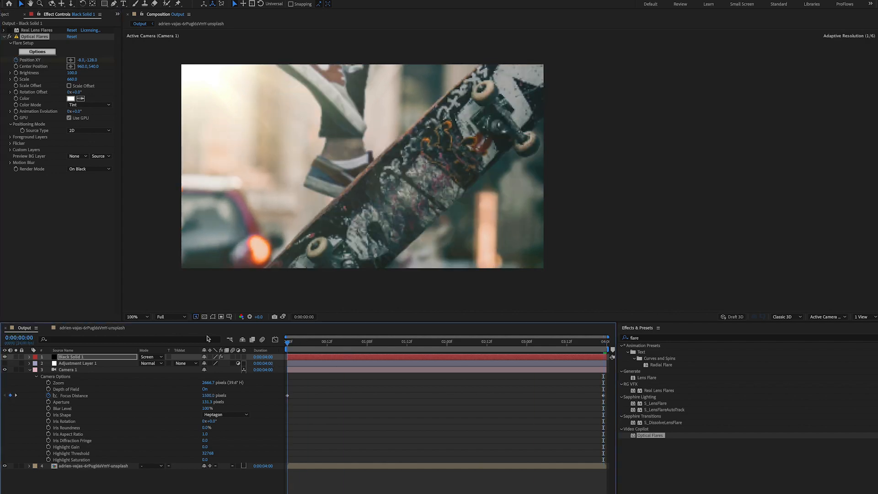
Keyframe the flare's Position XY from -8,-642 to 1663,-642 and reveal Flicker settings
left_click(604, 341)
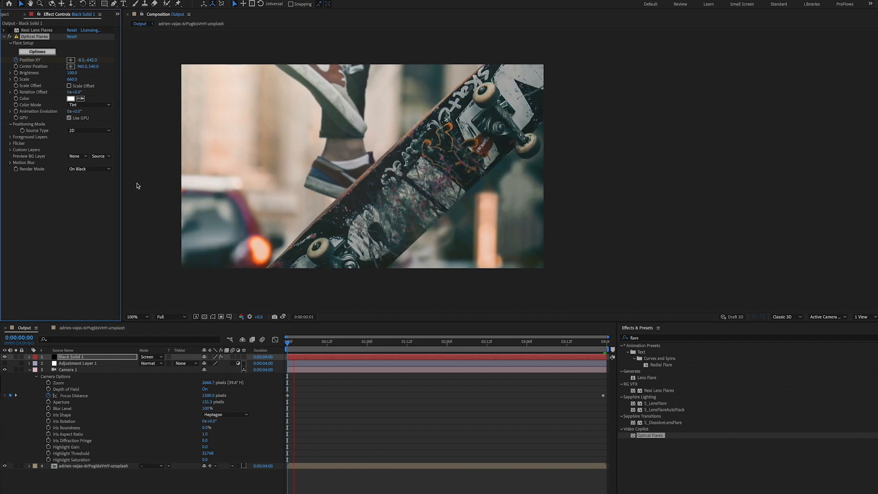
left_click(225, 414)
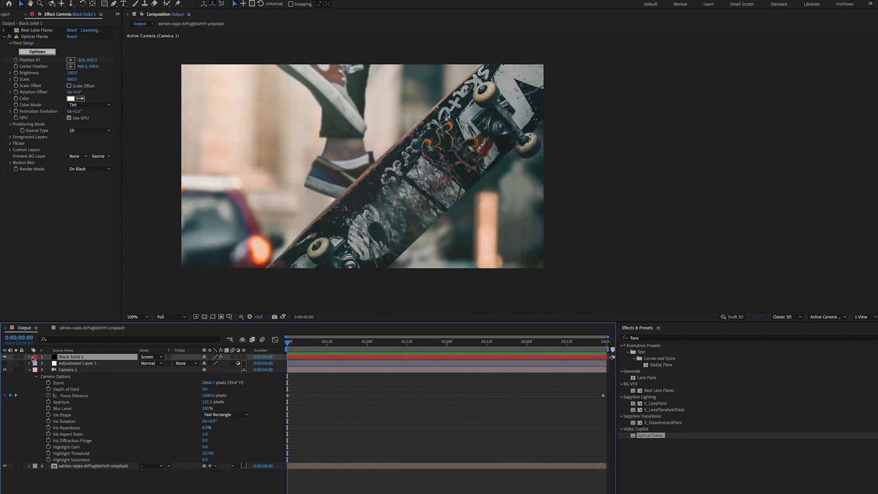
left_click(604, 341)
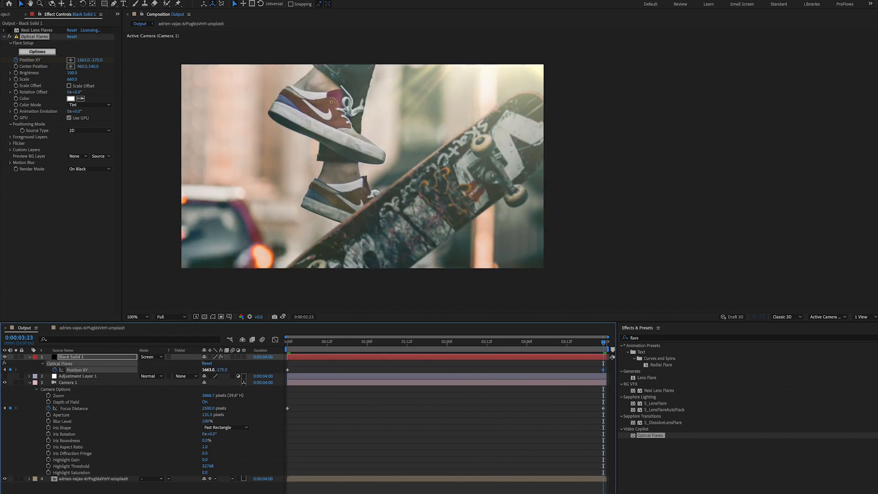
left_click(419, 340)
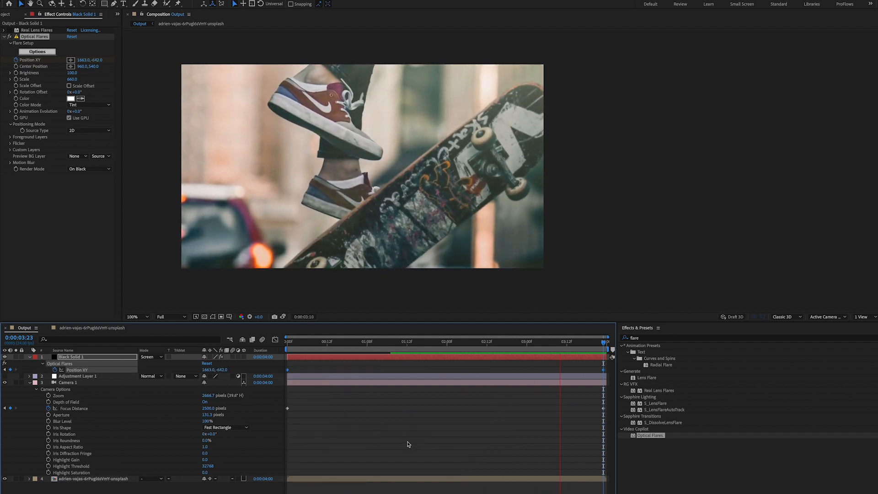
left_click(386, 341)
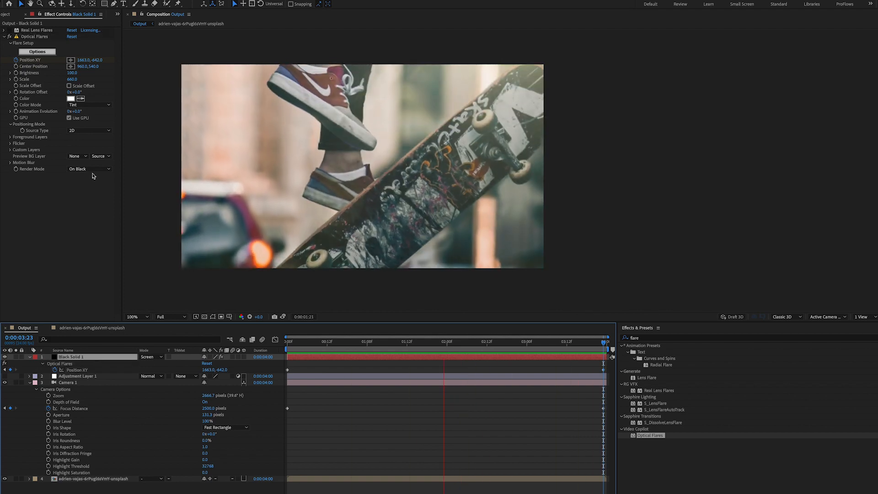
left_click(19, 143)
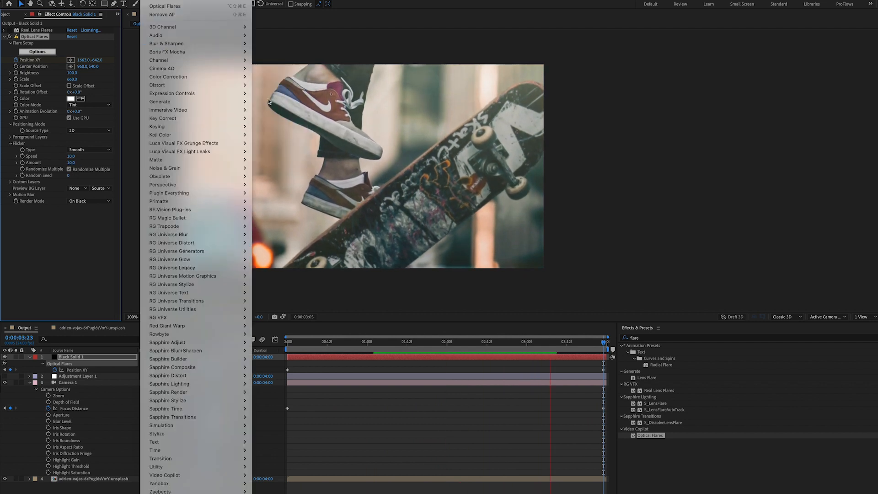
Add Gaussian Blur with blurriness 38.6 to Black Solid 1 and set Flicker Amount to 58
left_click(165, 43)
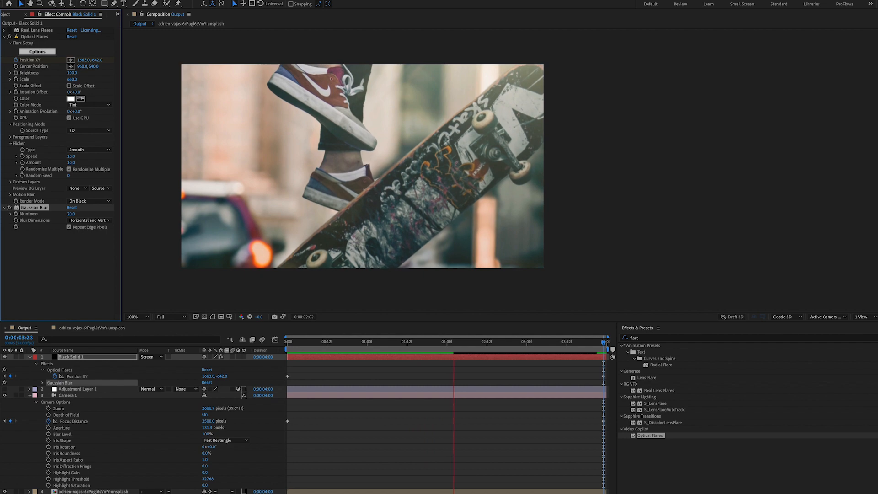
left_click(287, 341)
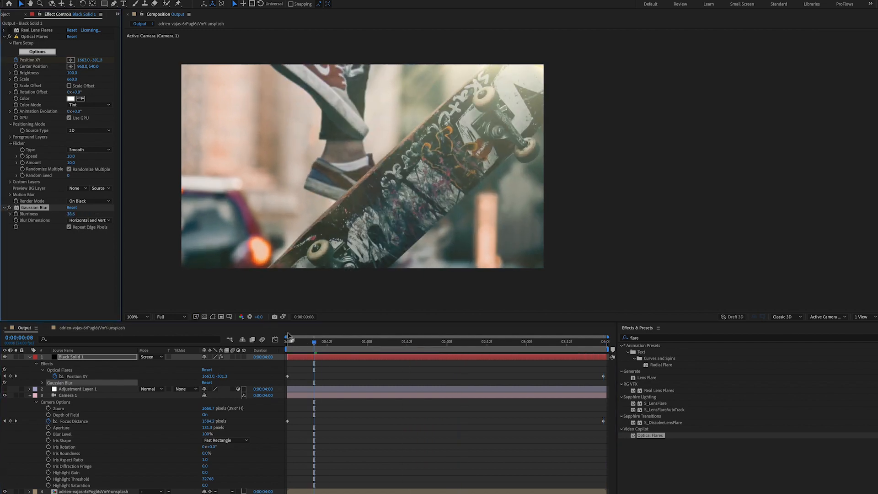
left_click(499, 342)
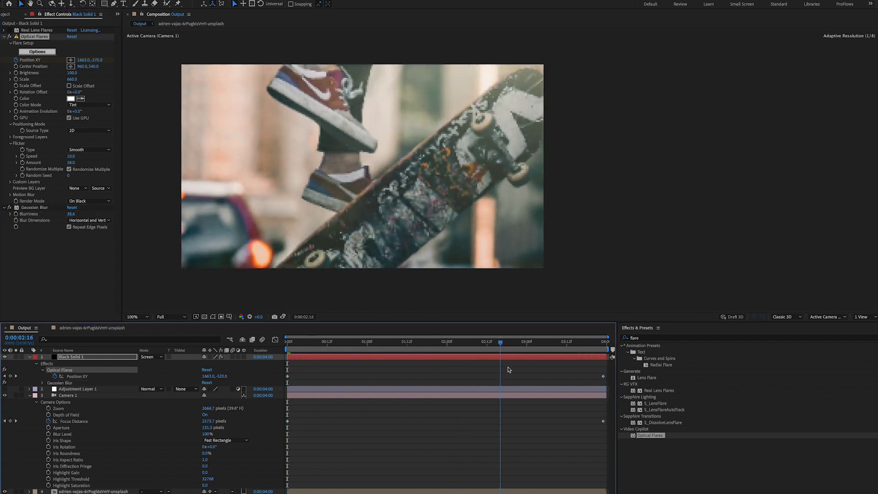
left_click(541, 341)
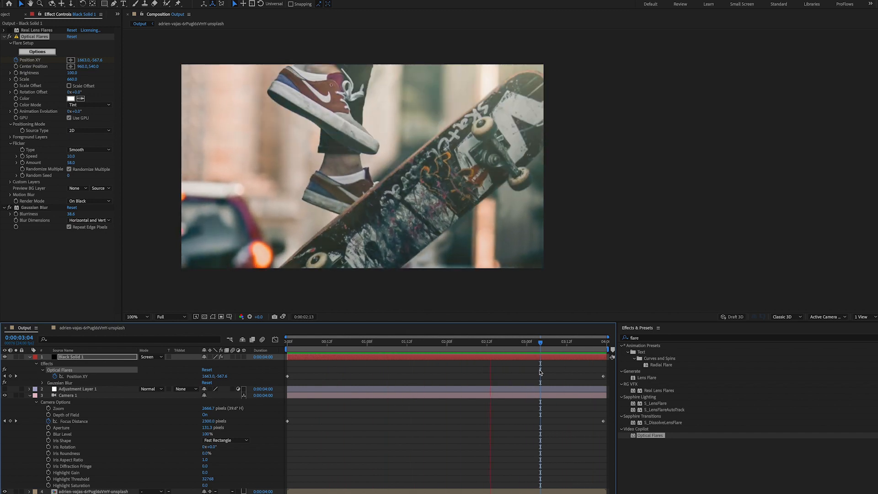
left_click(492, 340)
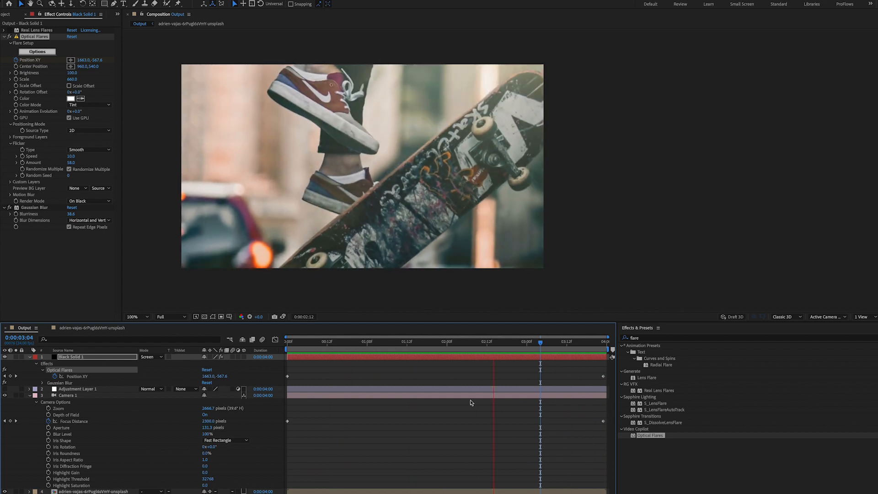